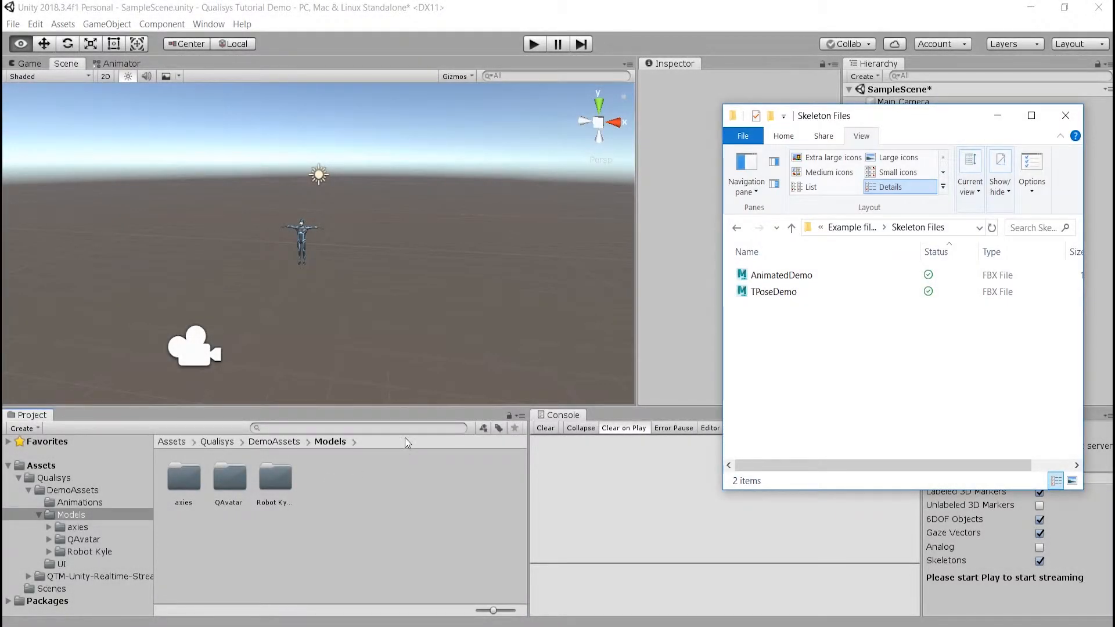
# - Drag TPoseDemo.fbx from the Skeleton Files folder into the project's Models folder
pyautogui.click(774, 292)
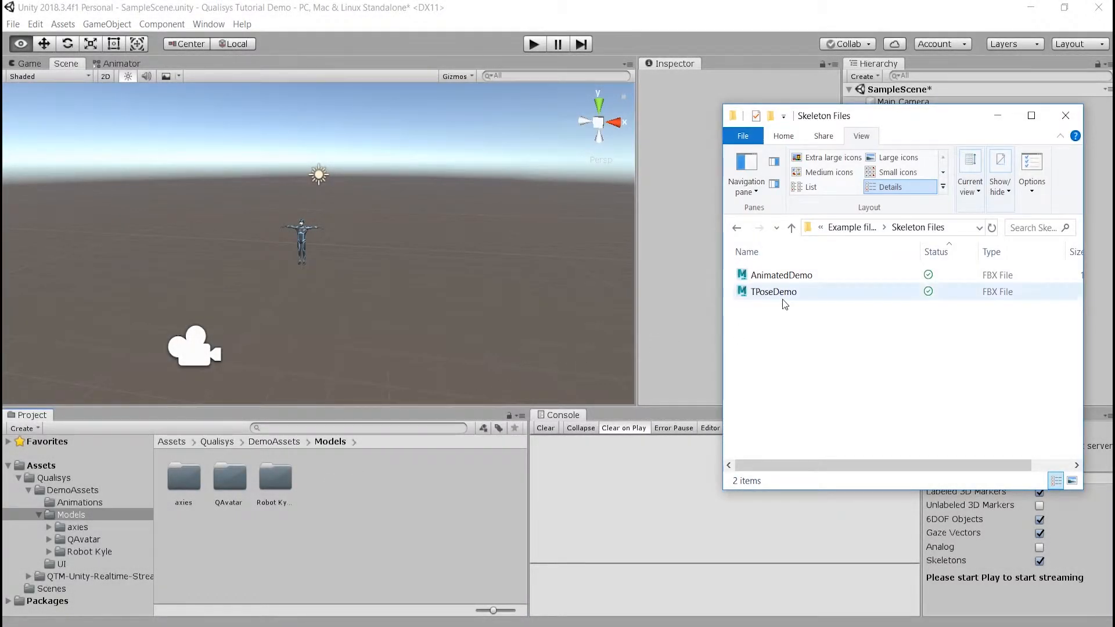
pyautogui.click(774, 291)
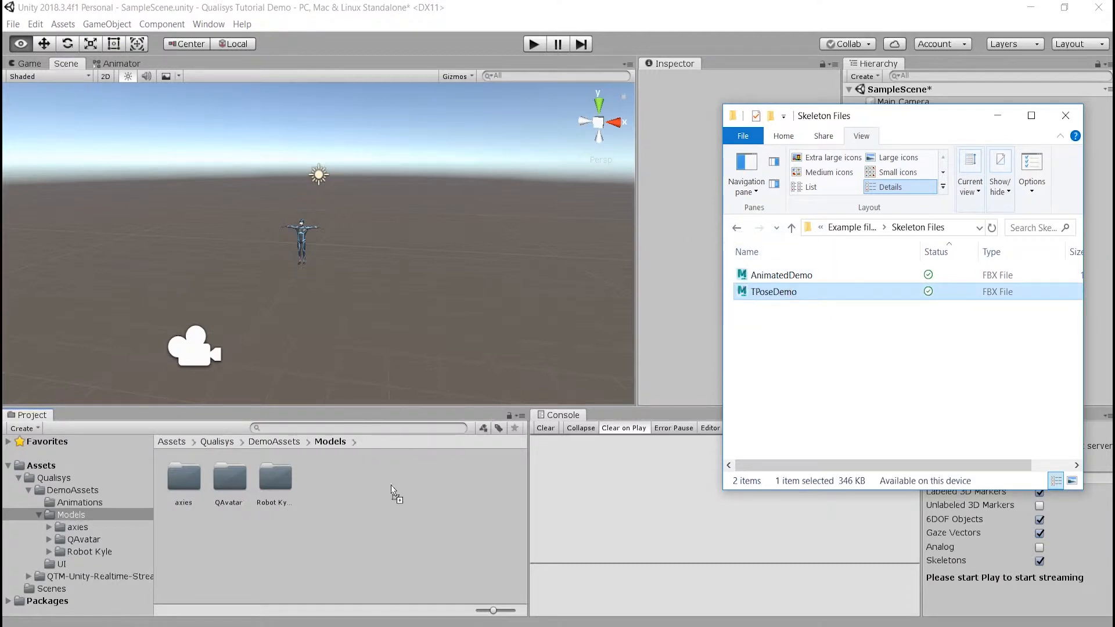
pyautogui.moveTo(774, 291); pyautogui.dragTo(324, 477)
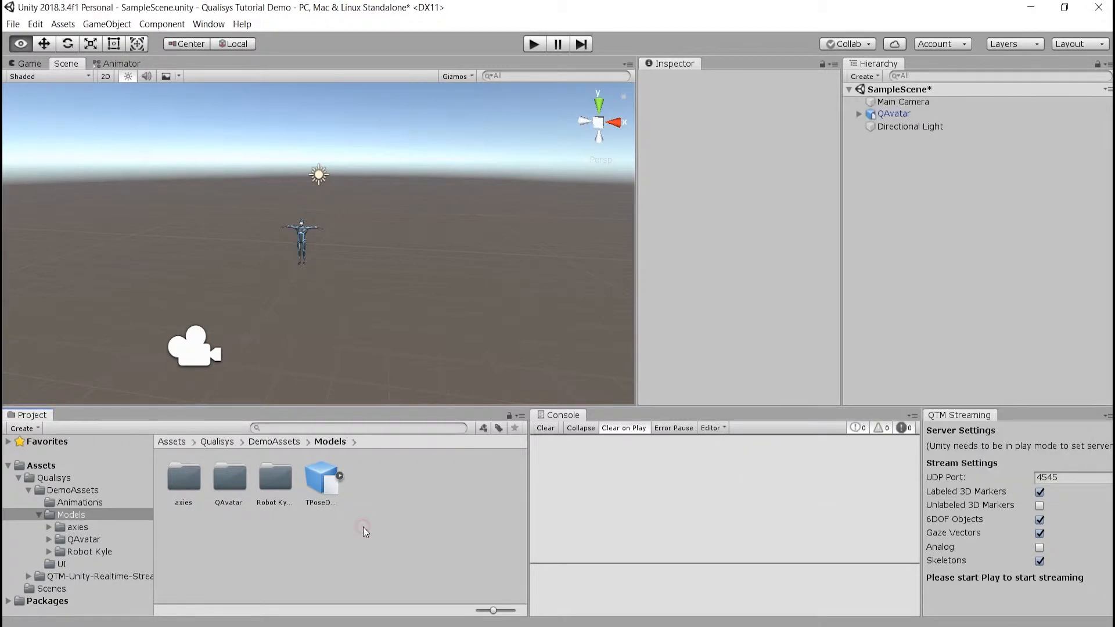
# - Set TPoseDemo's Animation Type to Humanoid in its Rig import settings and apply
pyautogui.click(320, 480)
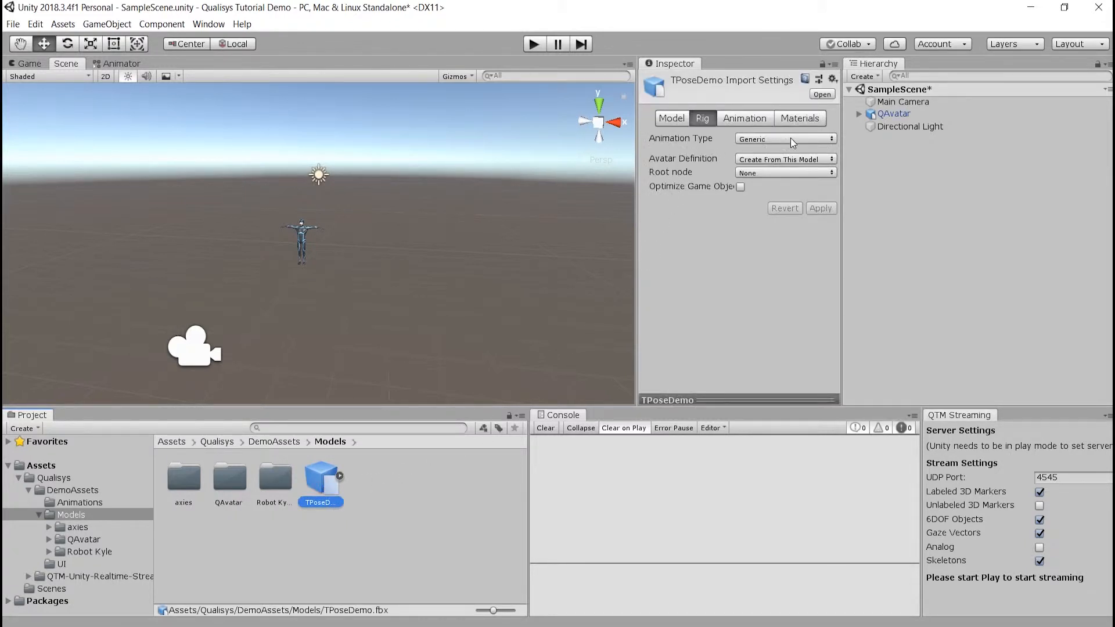
pyautogui.click(785, 139)
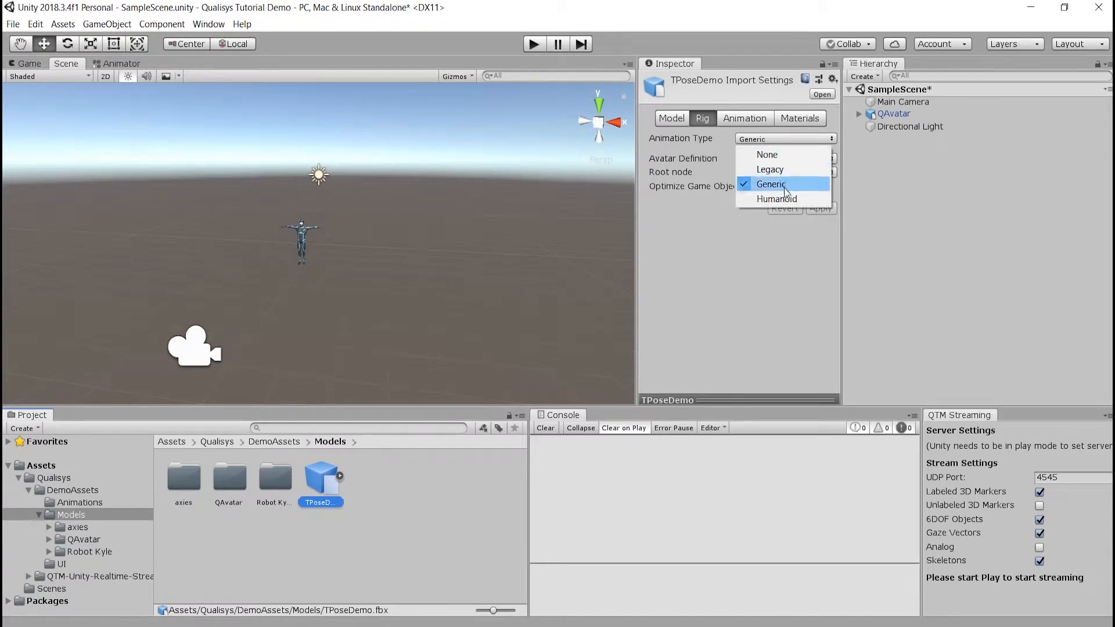
pyautogui.click(778, 198)
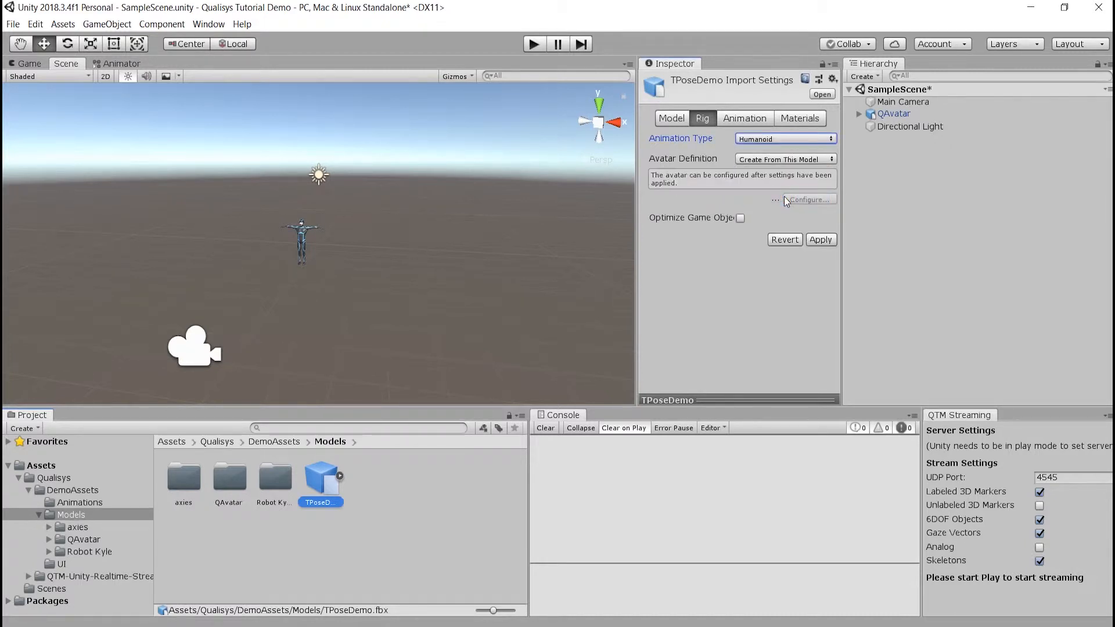
pyautogui.moveTo(802, 180)
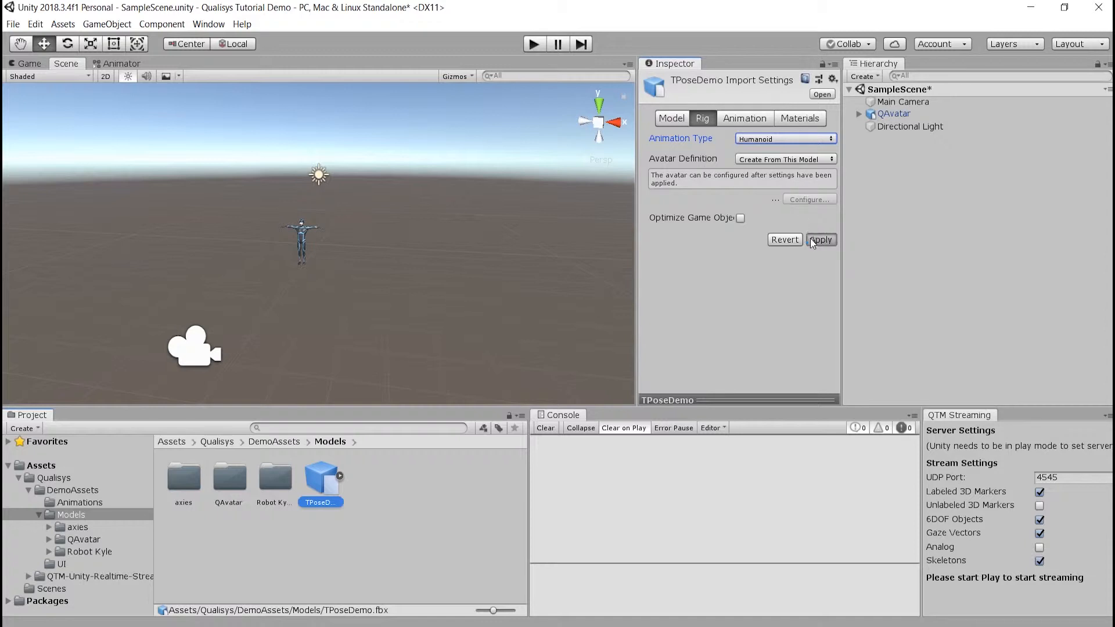
pyautogui.click(821, 239)
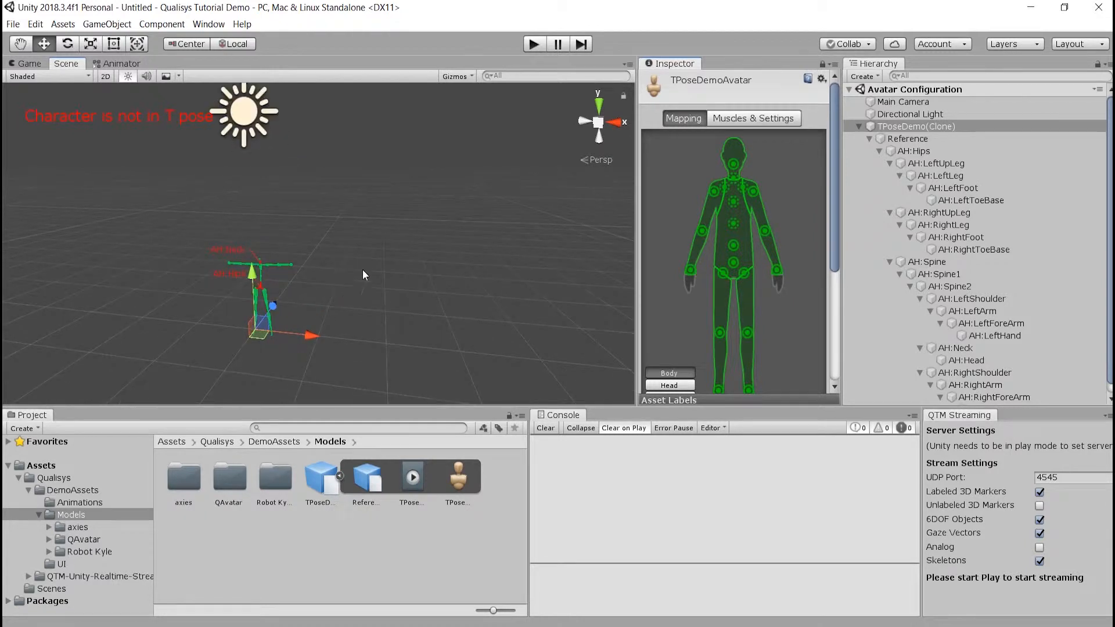
# - Reset the TPoseDemo avatar's pose to T-pose and finish with Done
pyautogui.scroll(-3)
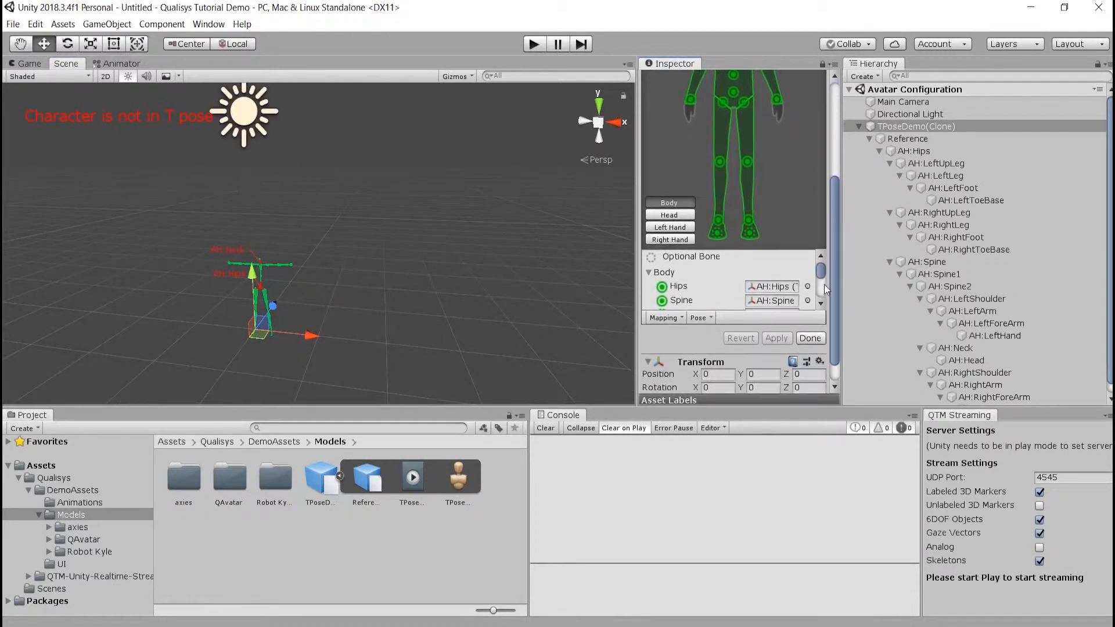
pyautogui.click(699, 293)
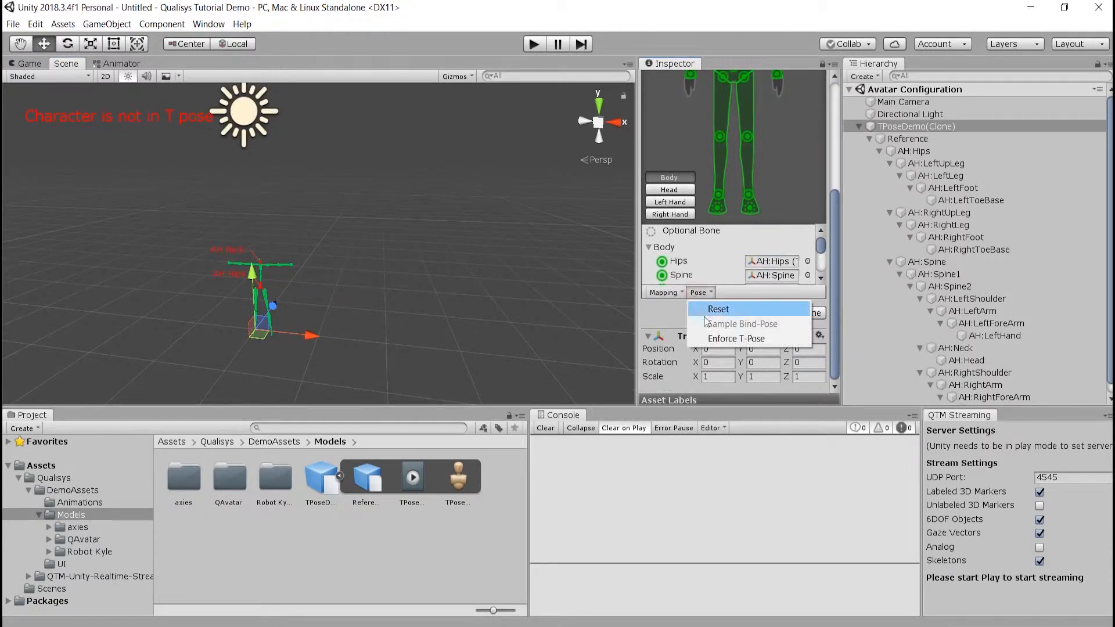
pyautogui.click(737, 338)
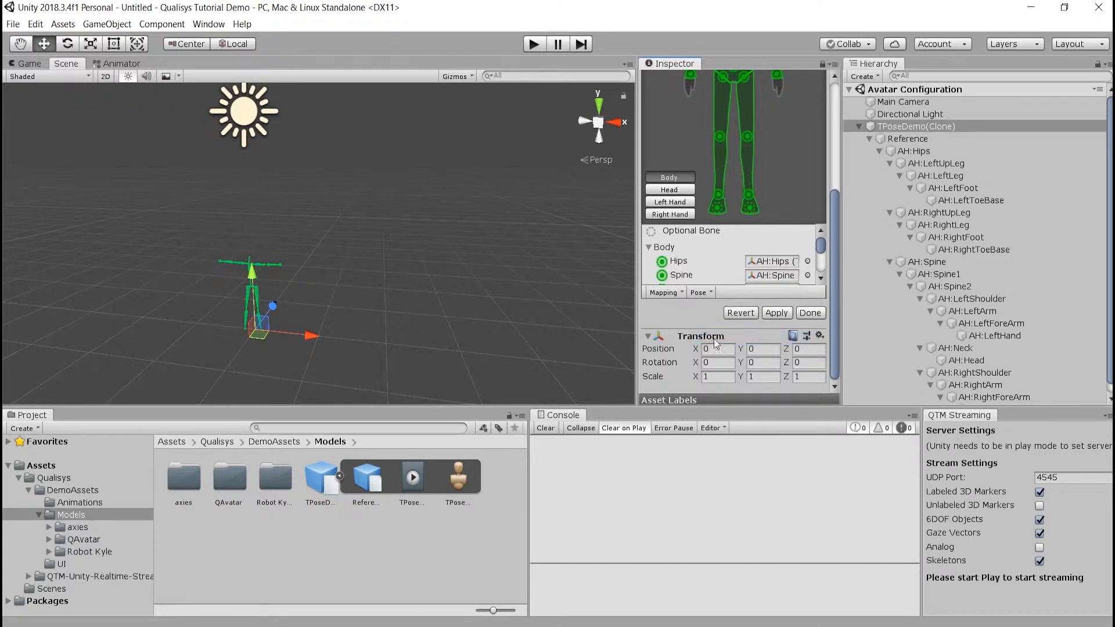
pyautogui.click(809, 312)
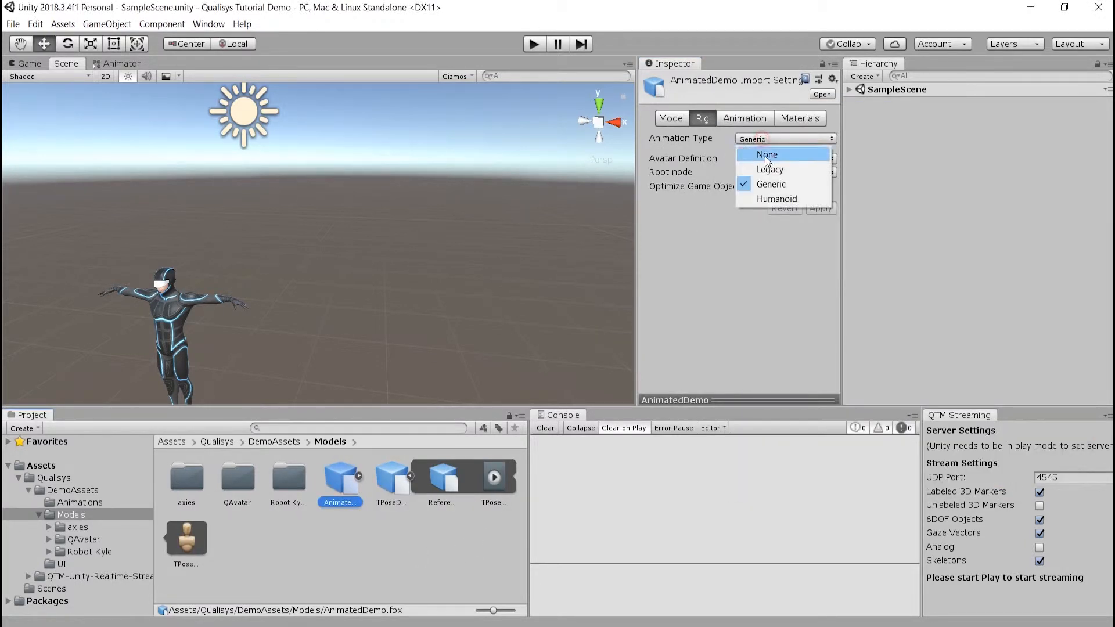
# - Make AnimatedDemo a Humanoid rig copying its avatar from TPoseDemoAvatar, and apply
pyautogui.click(777, 199)
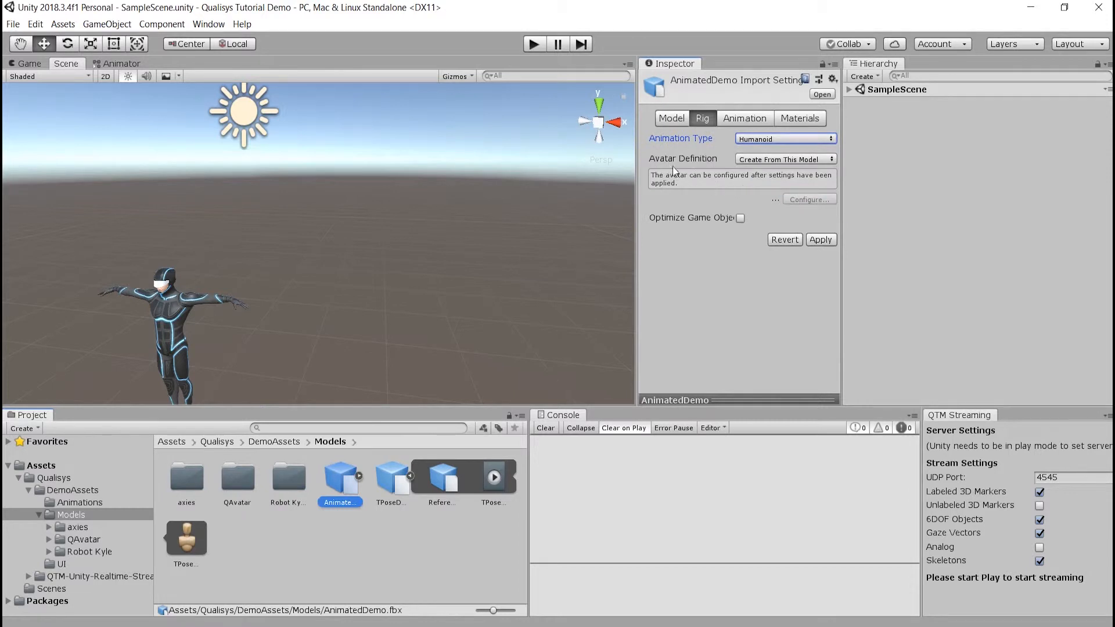
pyautogui.click(786, 159)
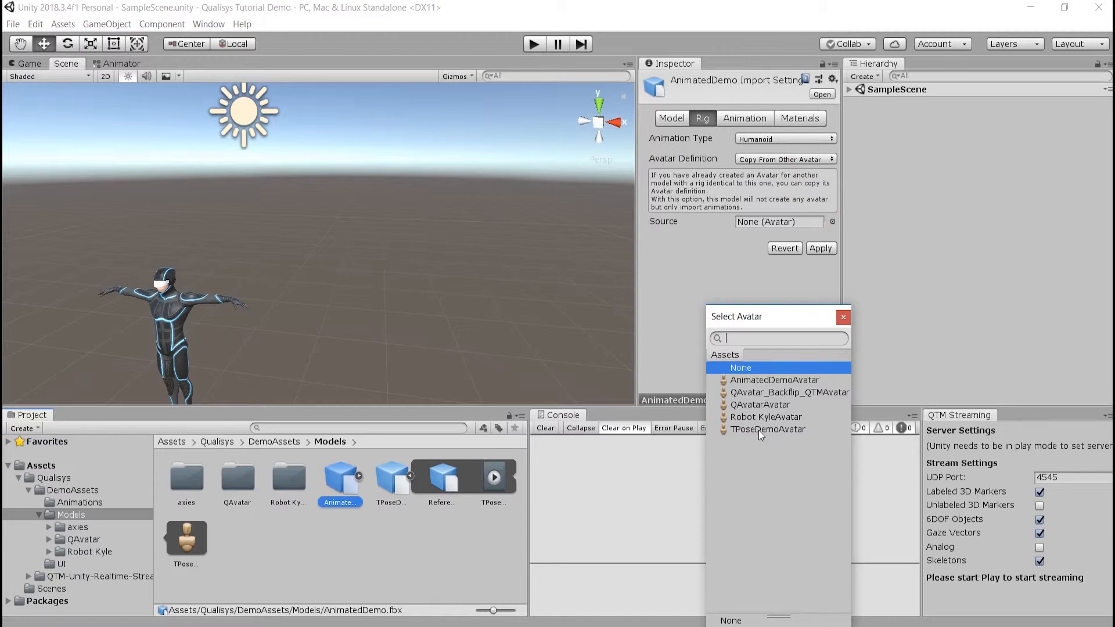
pyautogui.click(768, 428)
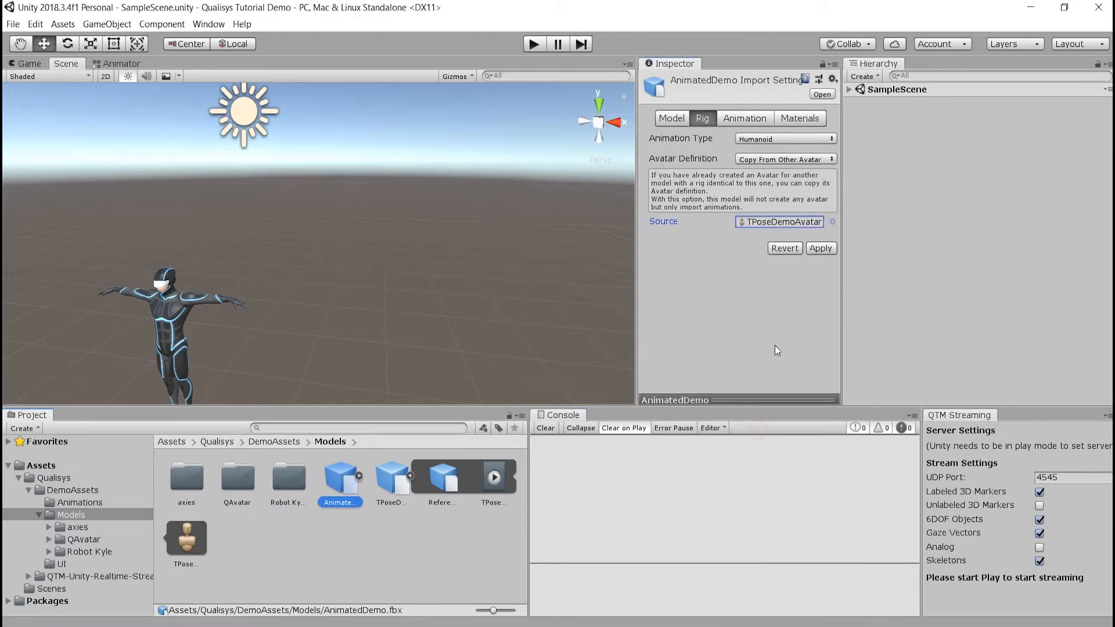
pyautogui.click(820, 248)
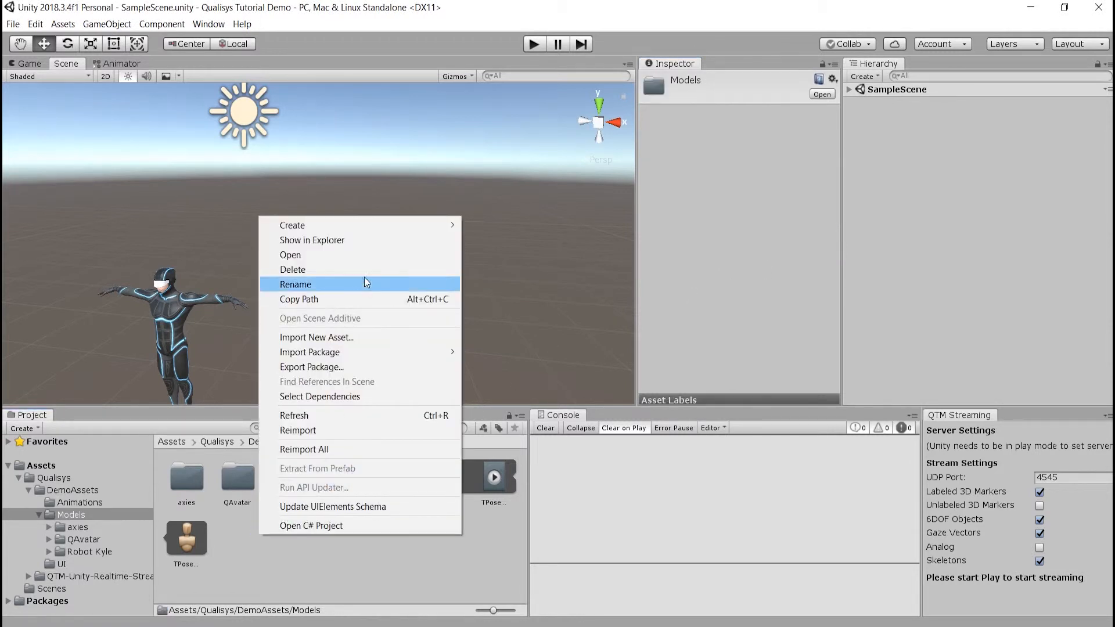
# - Create the DemoControl controller with the AnimatedDemo clip as its Entry-linked default state
pyautogui.click(295, 283)
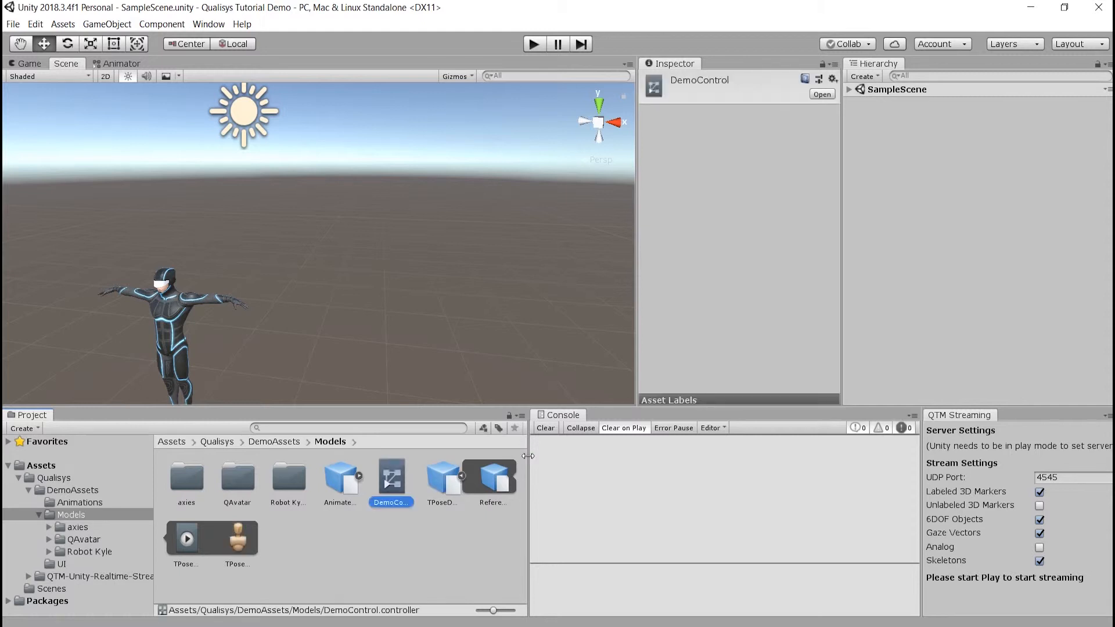
pyautogui.click(121, 63)
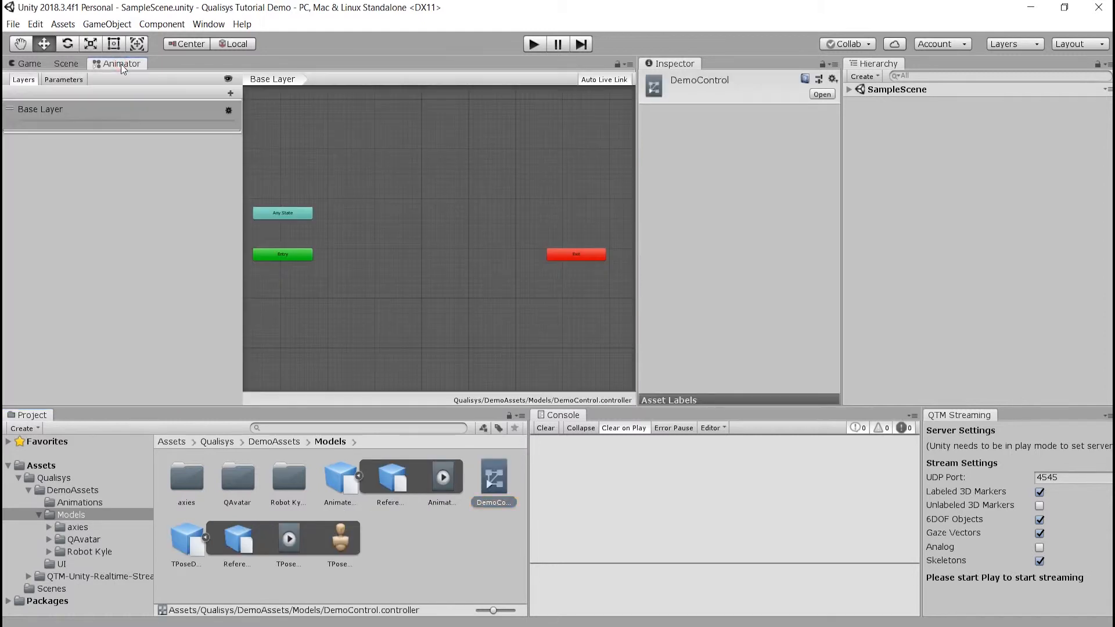
pyautogui.click(441, 476)
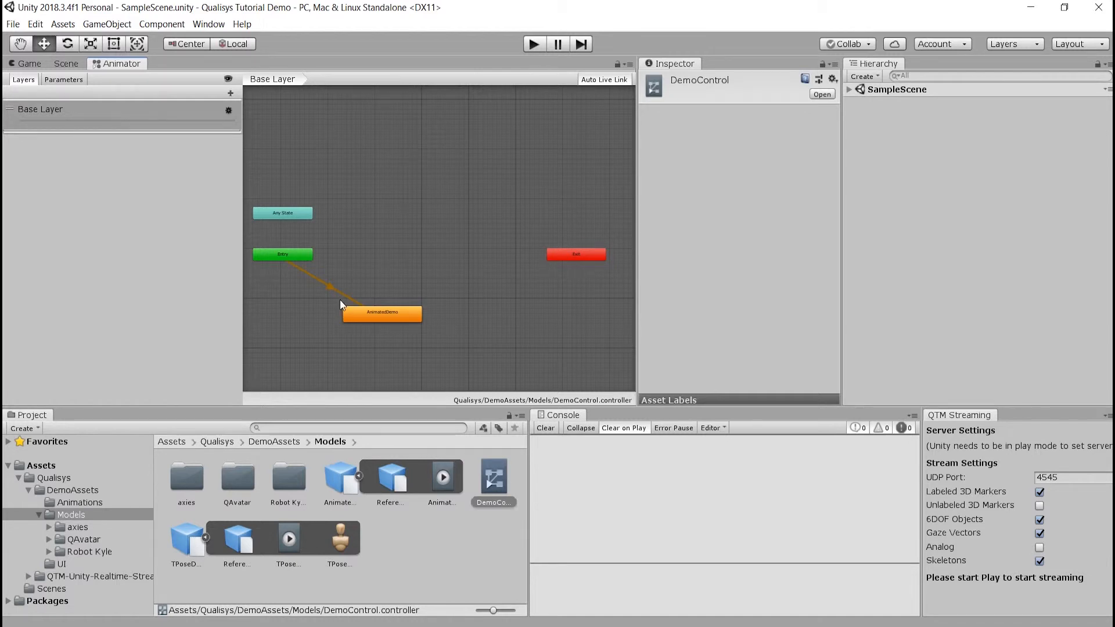
pyautogui.click(65, 62)
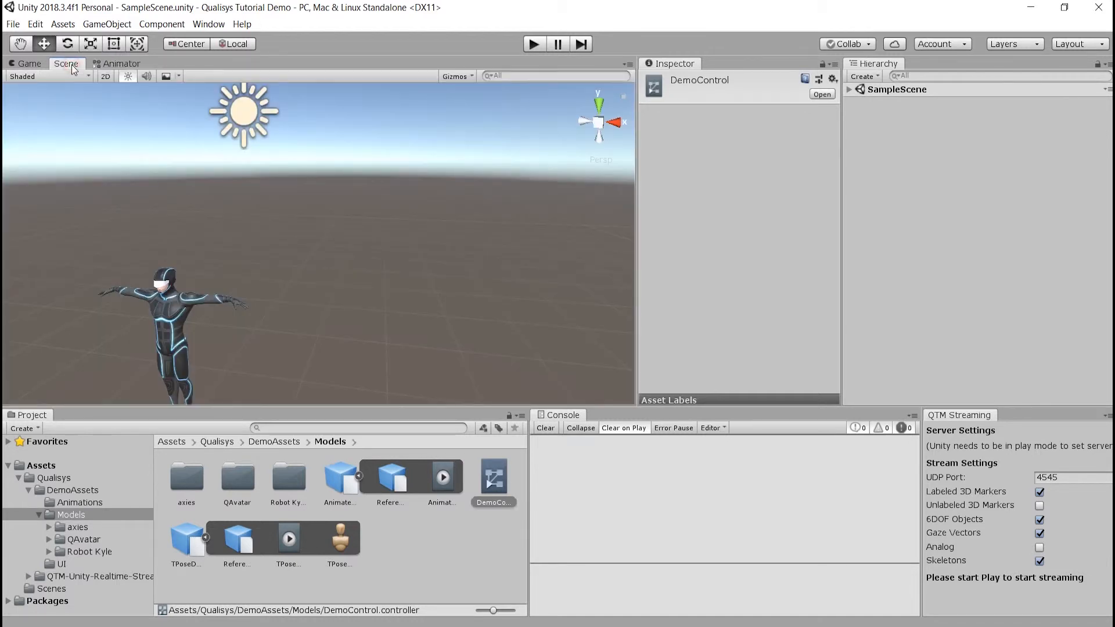
# - Assign DemoControl to QAvatar's Animator and enter play mode to watch the animation
pyautogui.click(894, 113)
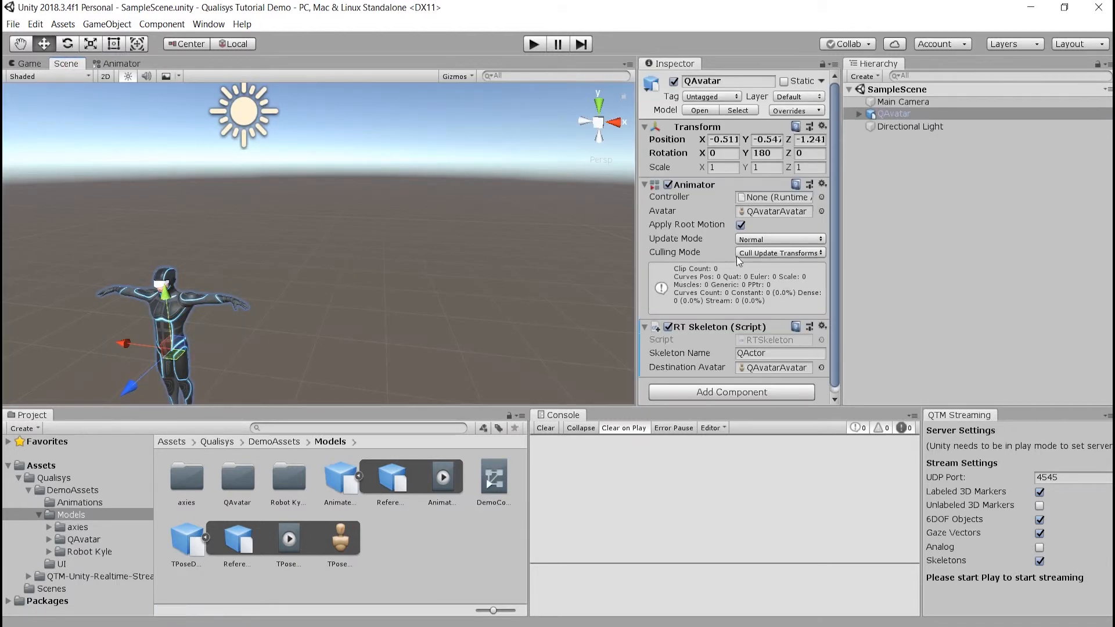
pyautogui.click(774, 197)
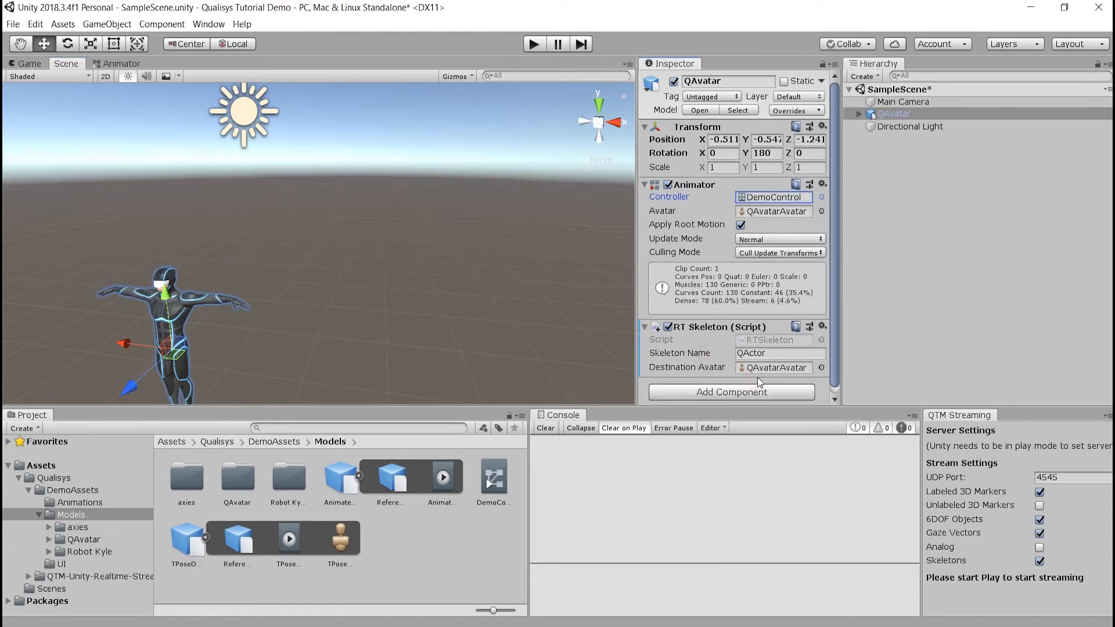
pyautogui.click(533, 43)
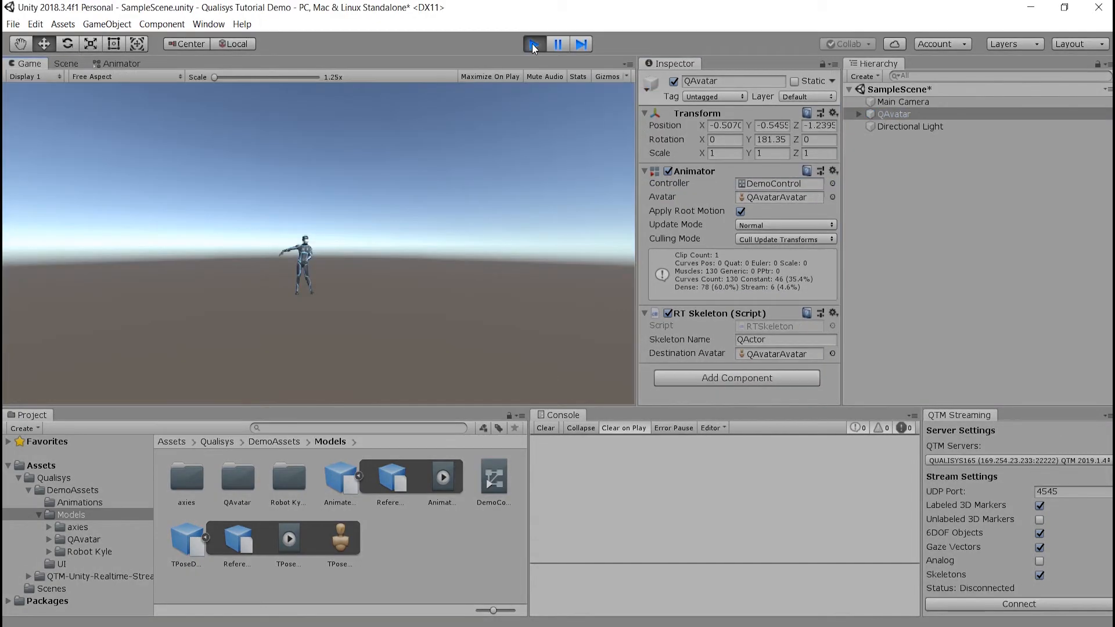